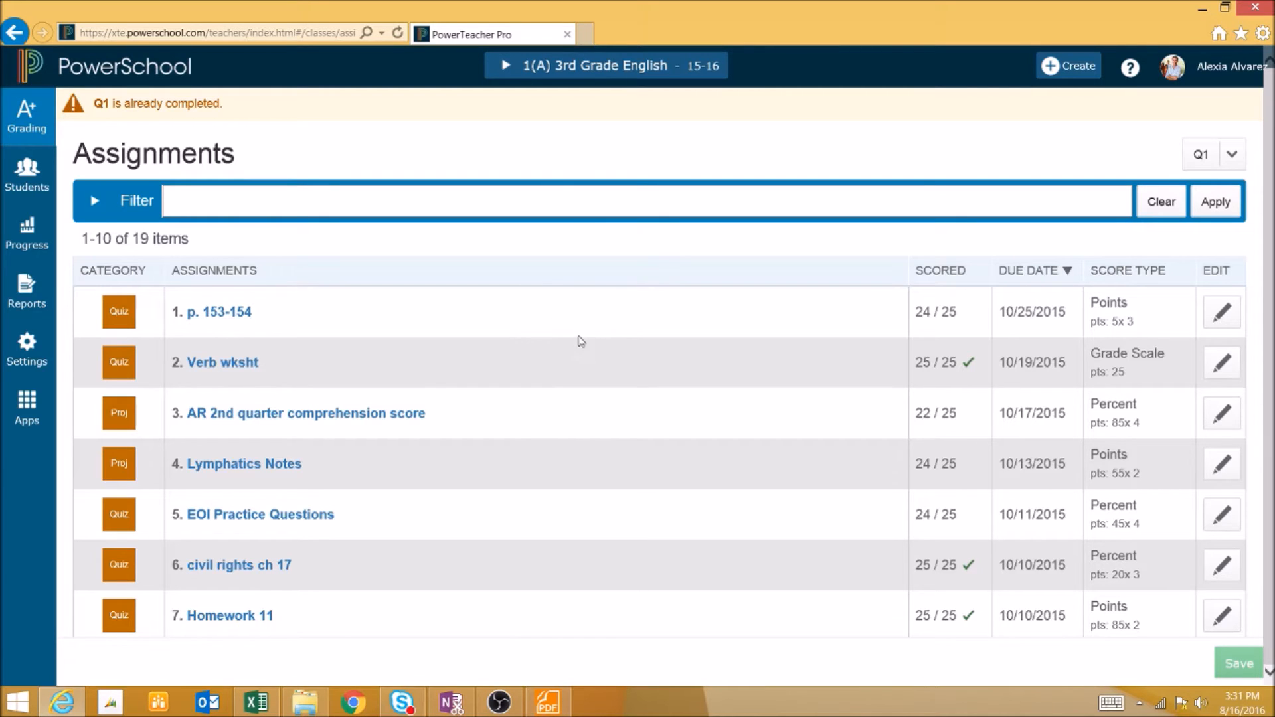
Scroll the Individual Student Report to its Category Summary, then move to the Multi-Function Assignment Report
left_click(546, 702)
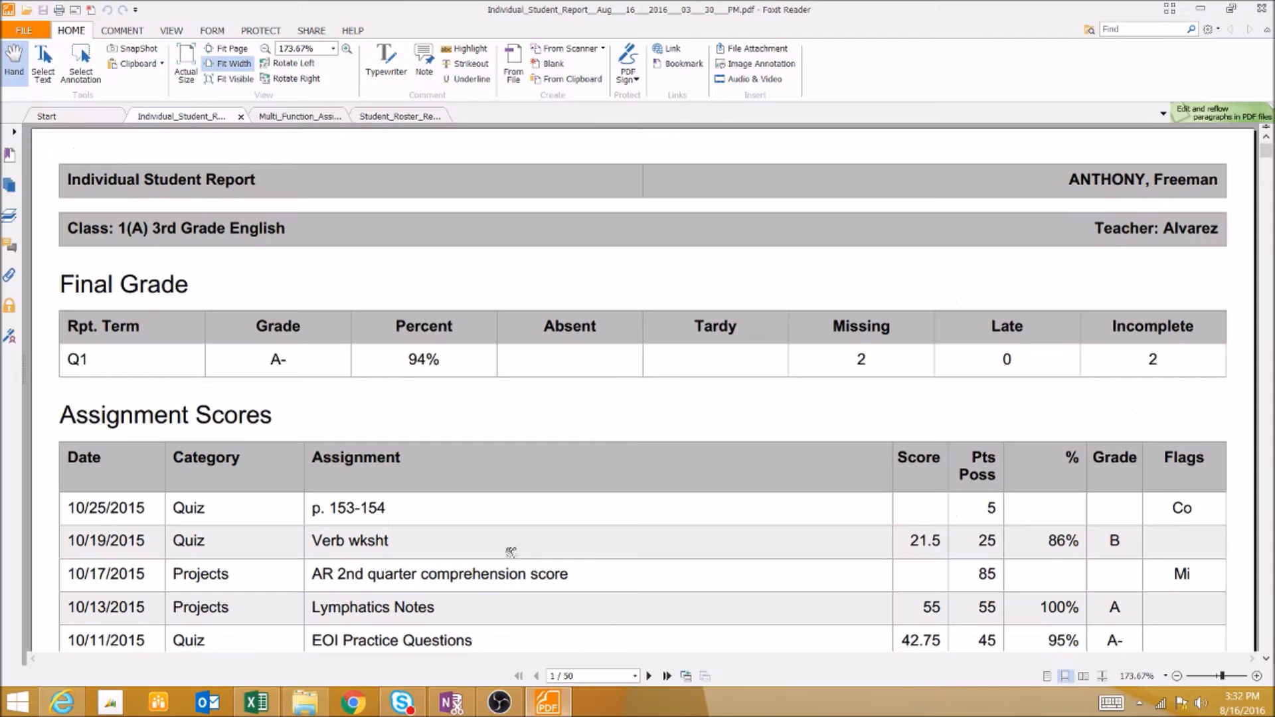
mouse_move(396, 340)
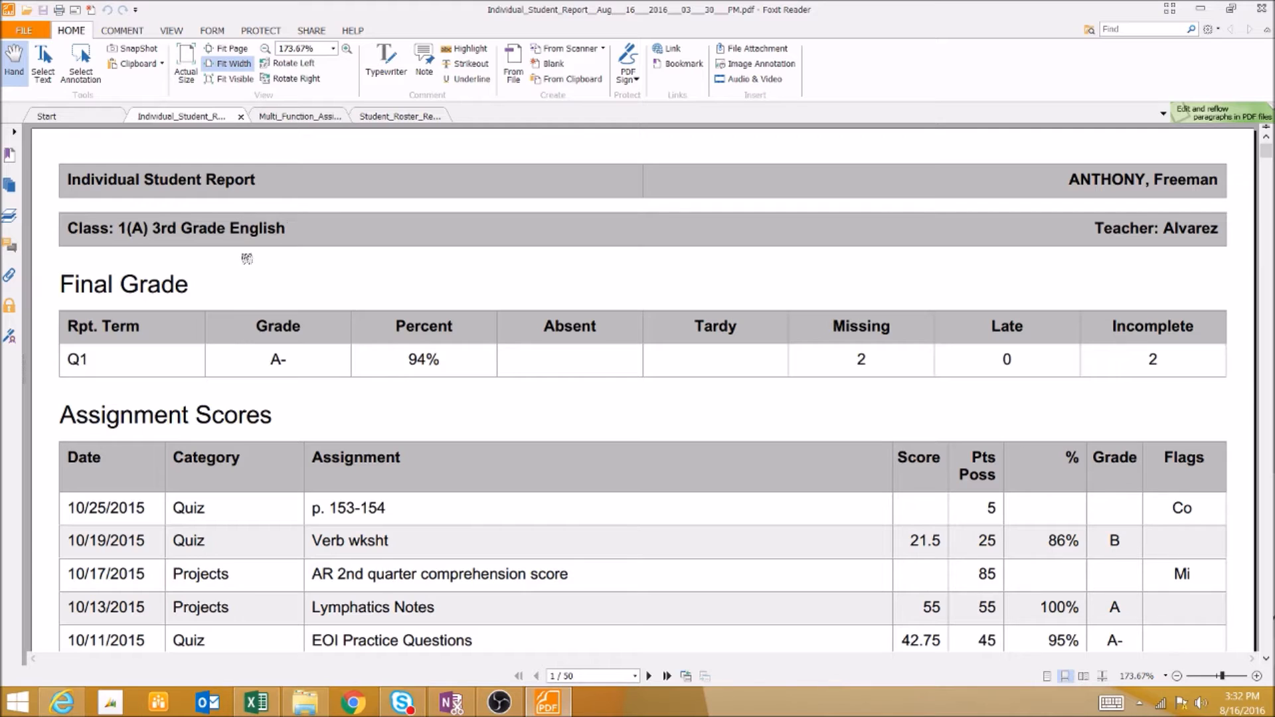
mouse_move(284, 262)
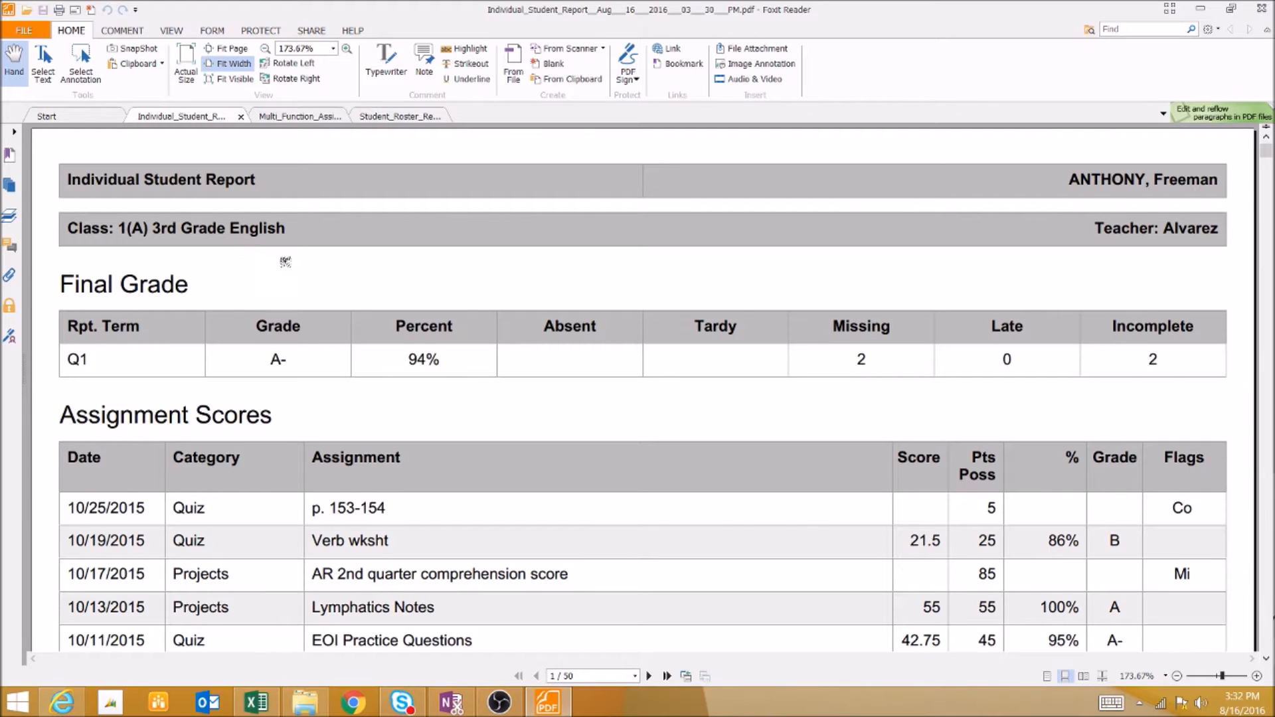
mouse_move(510, 365)
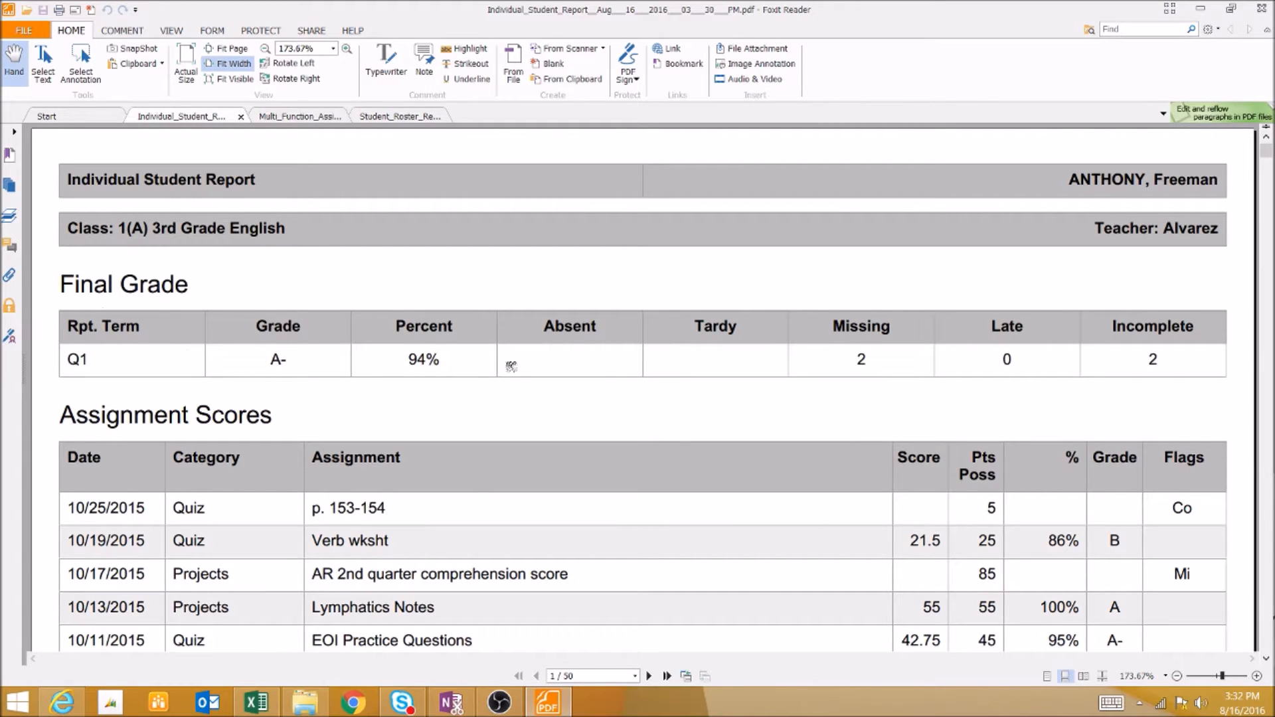
scroll("down", 3)
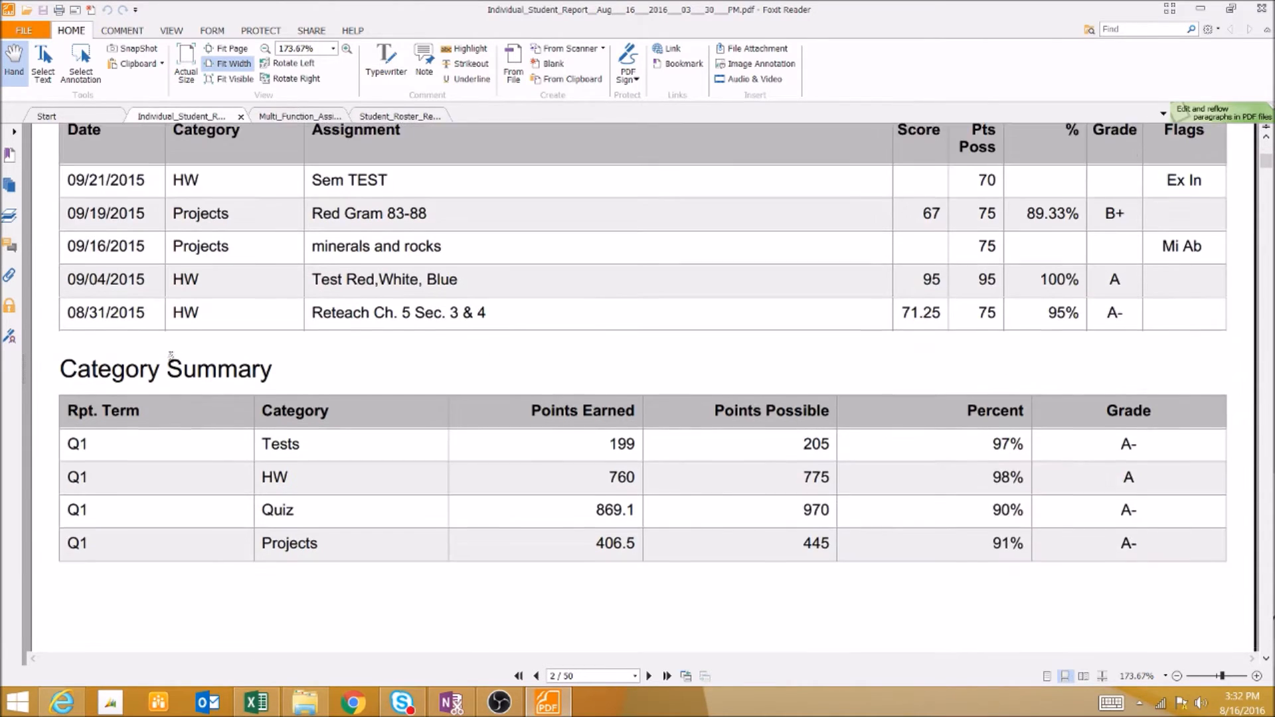
scroll("down", 3)
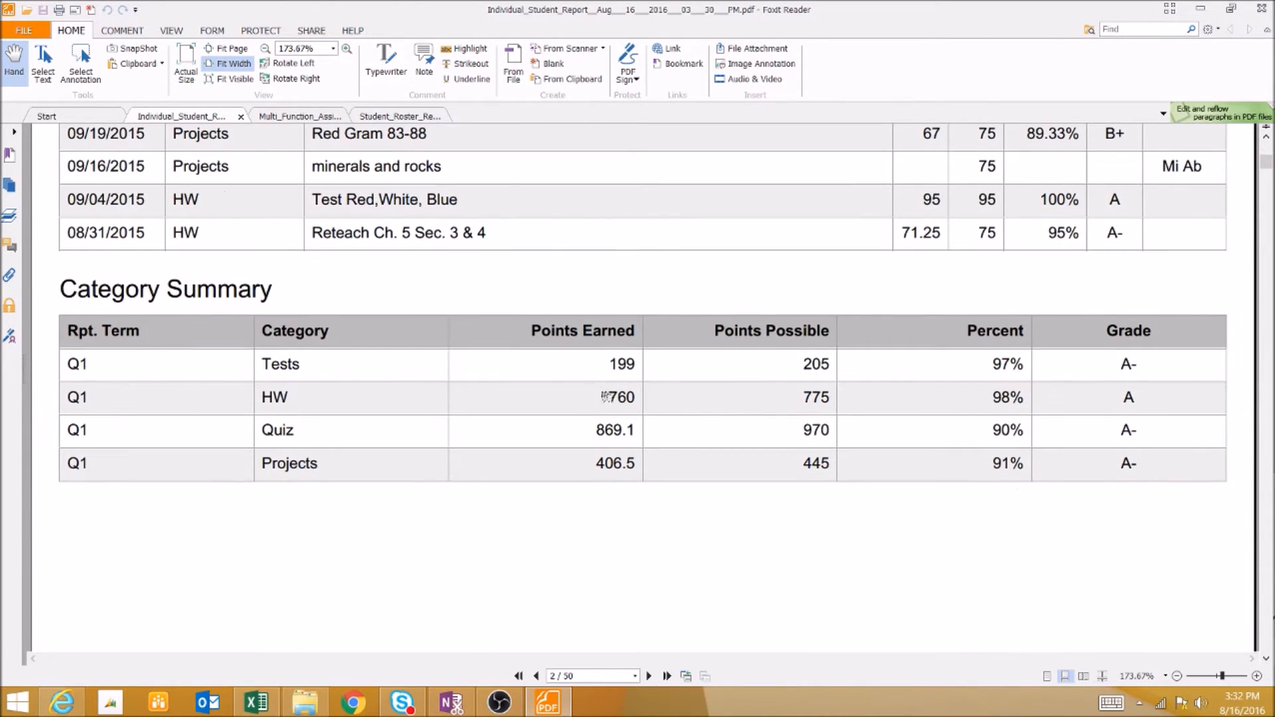
scroll("down", 3)
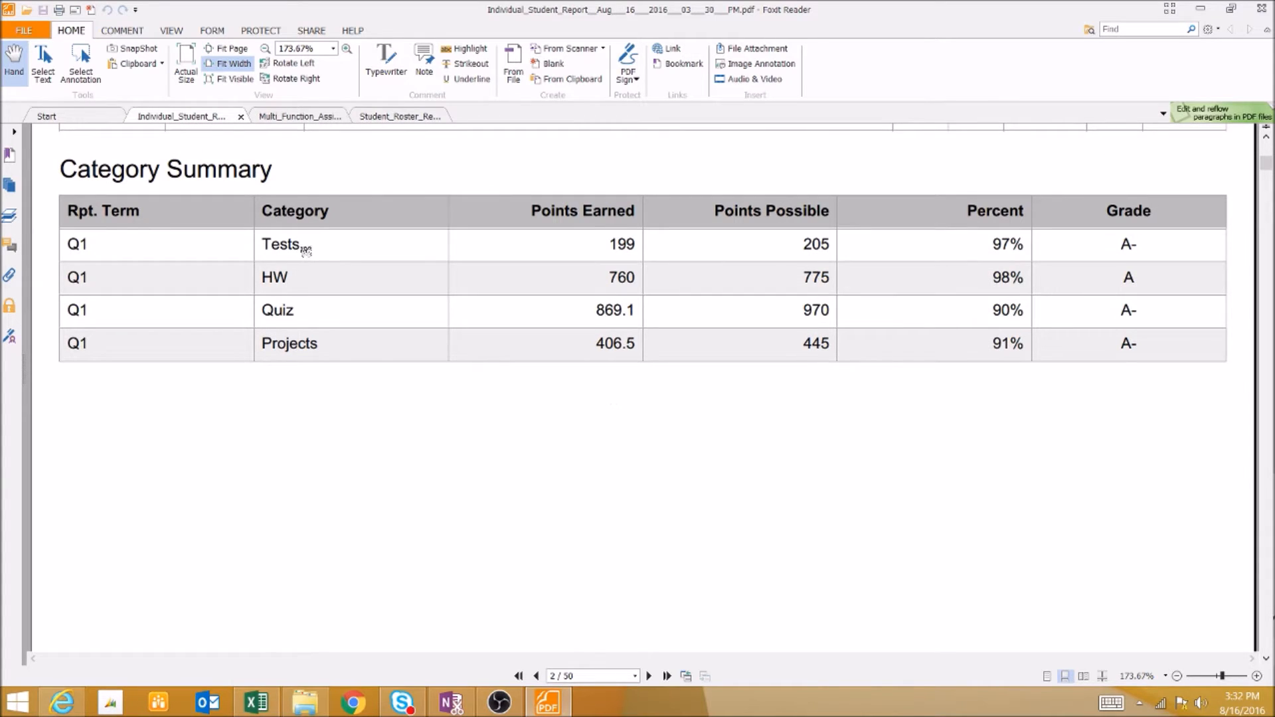
mouse_move(299, 116)
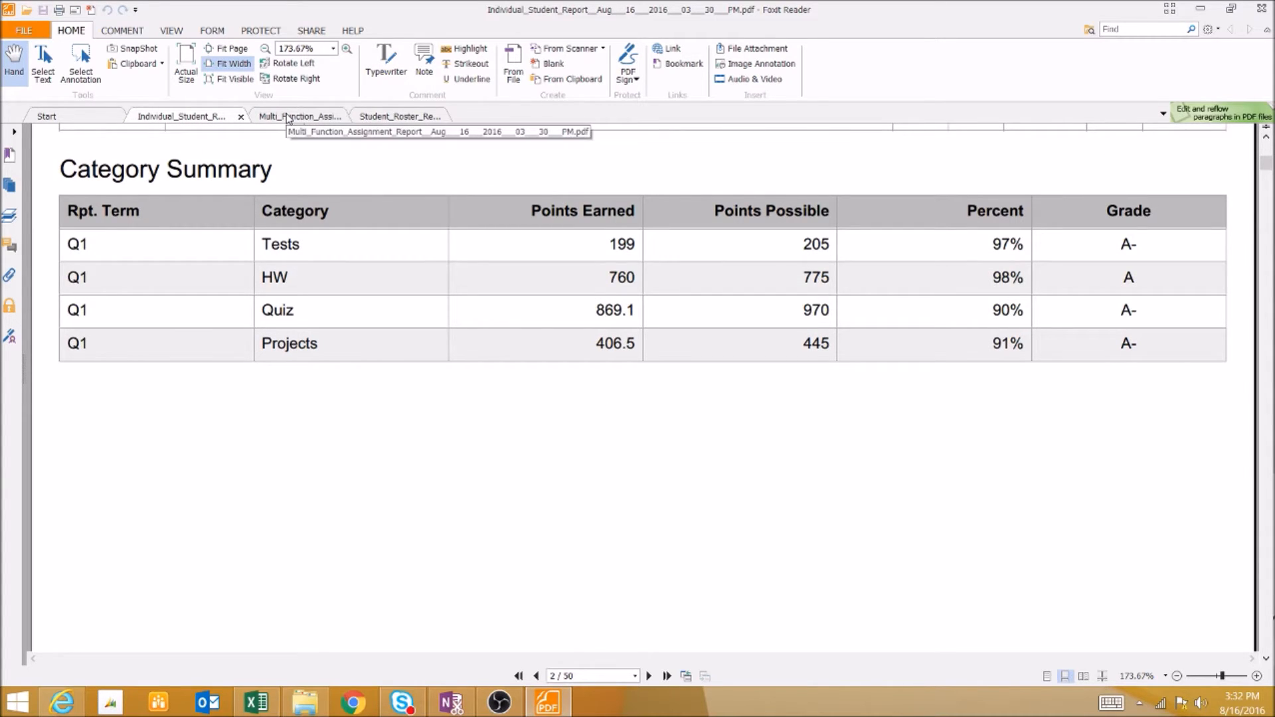
left_click(298, 116)
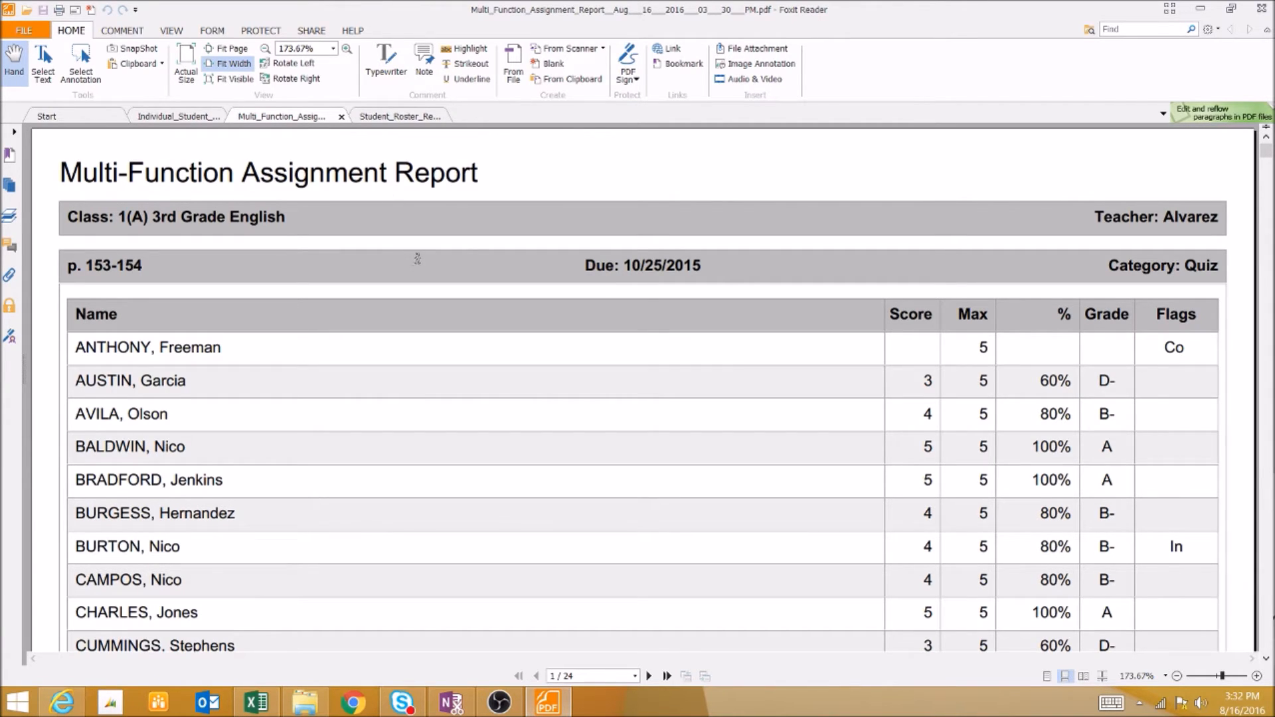
mouse_move(550, 313)
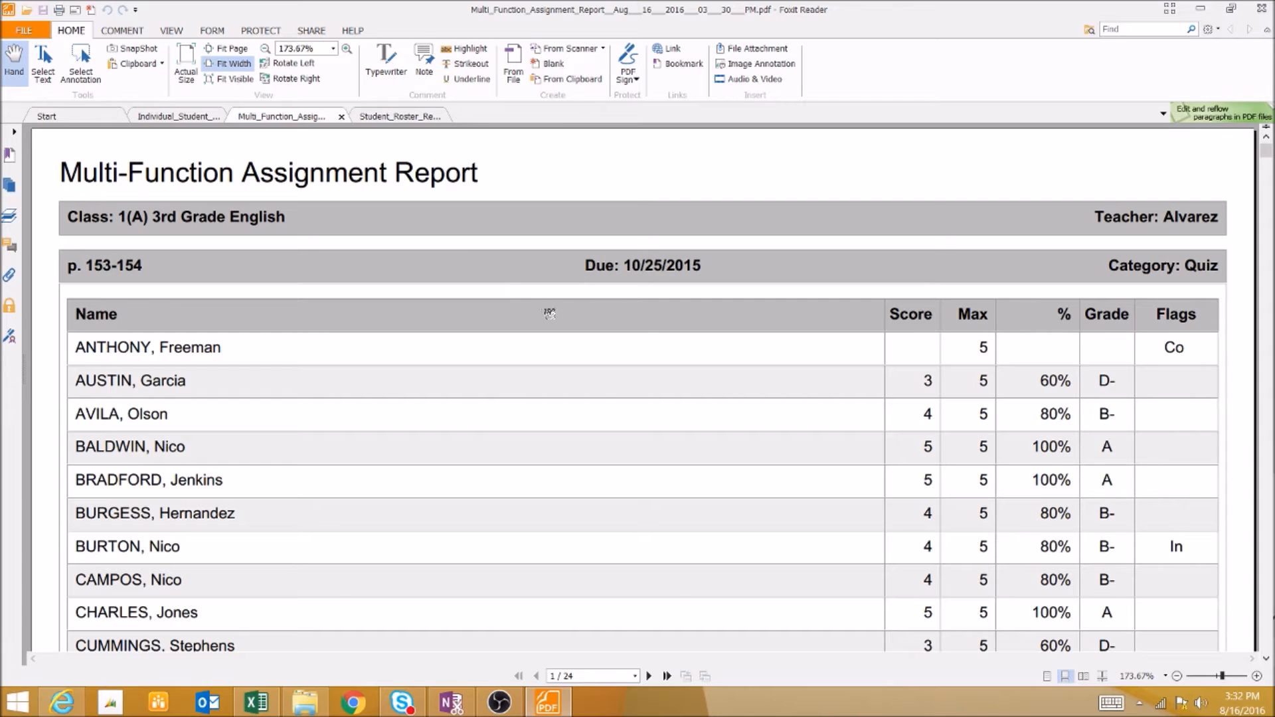
Page through the assignment report to its Projects section, then switch to the Student Roster Report
scroll("down", 3)
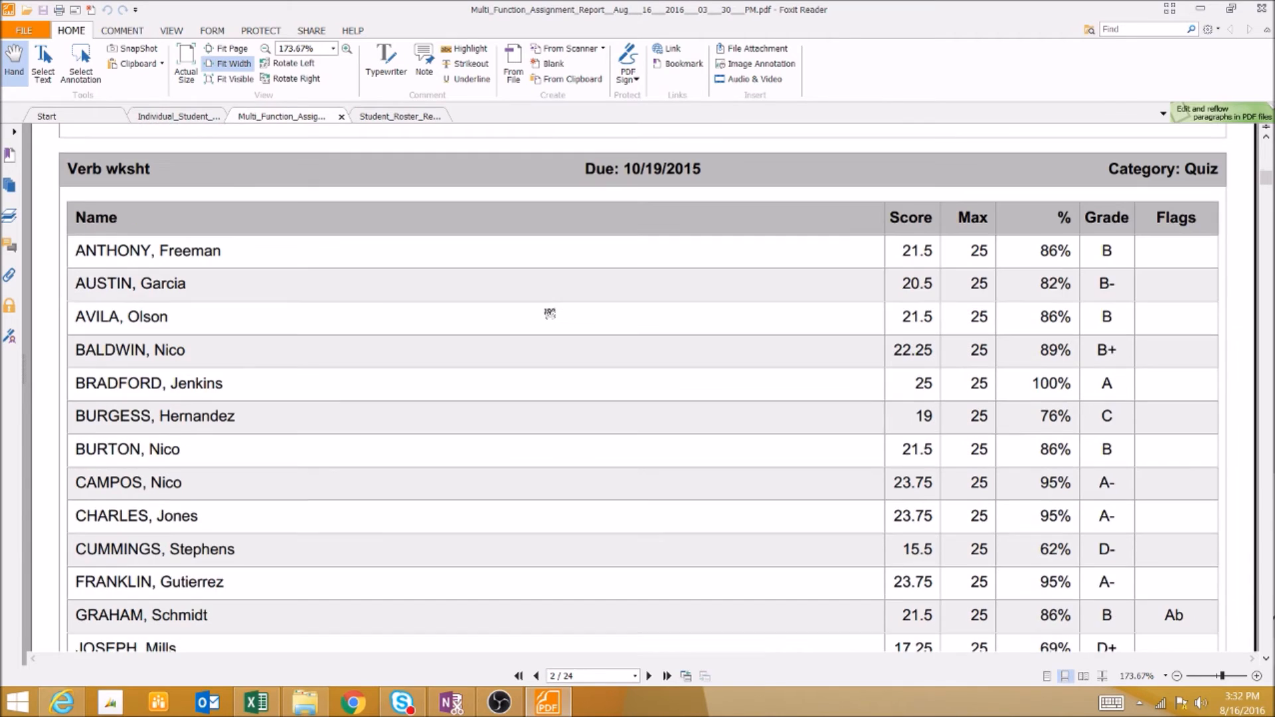
scroll("down", 3)
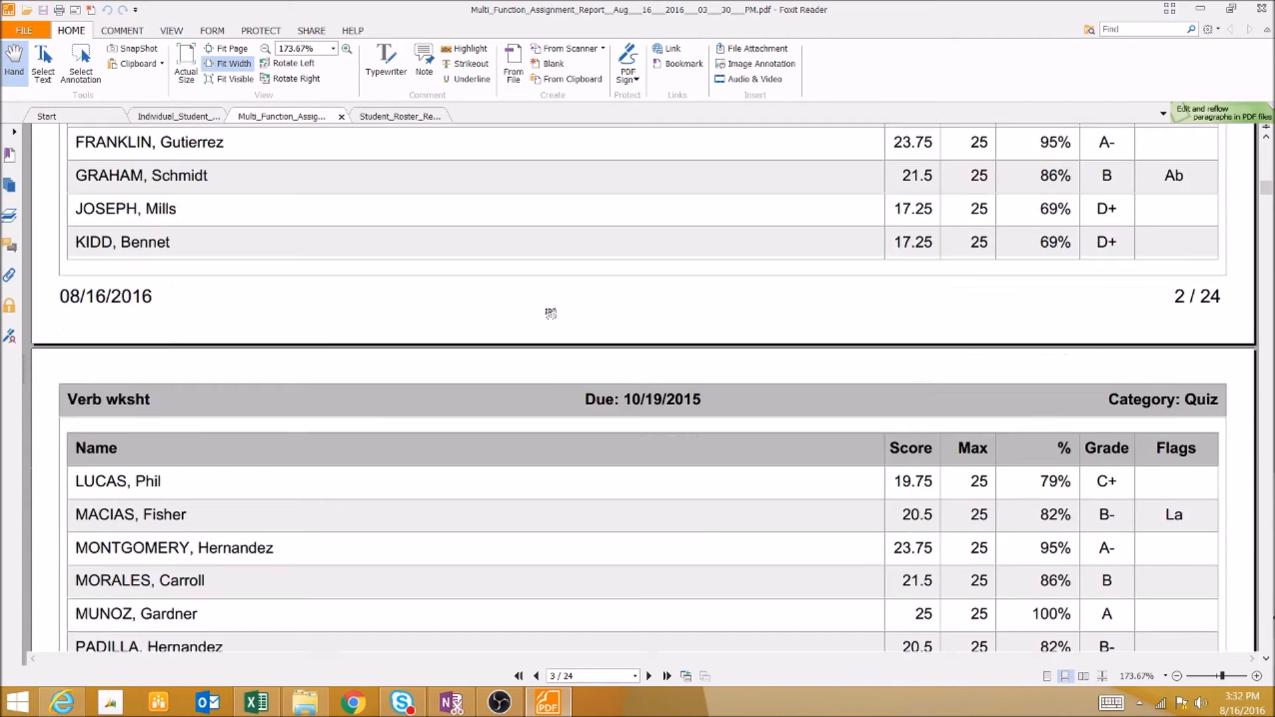
scroll("down", 3)
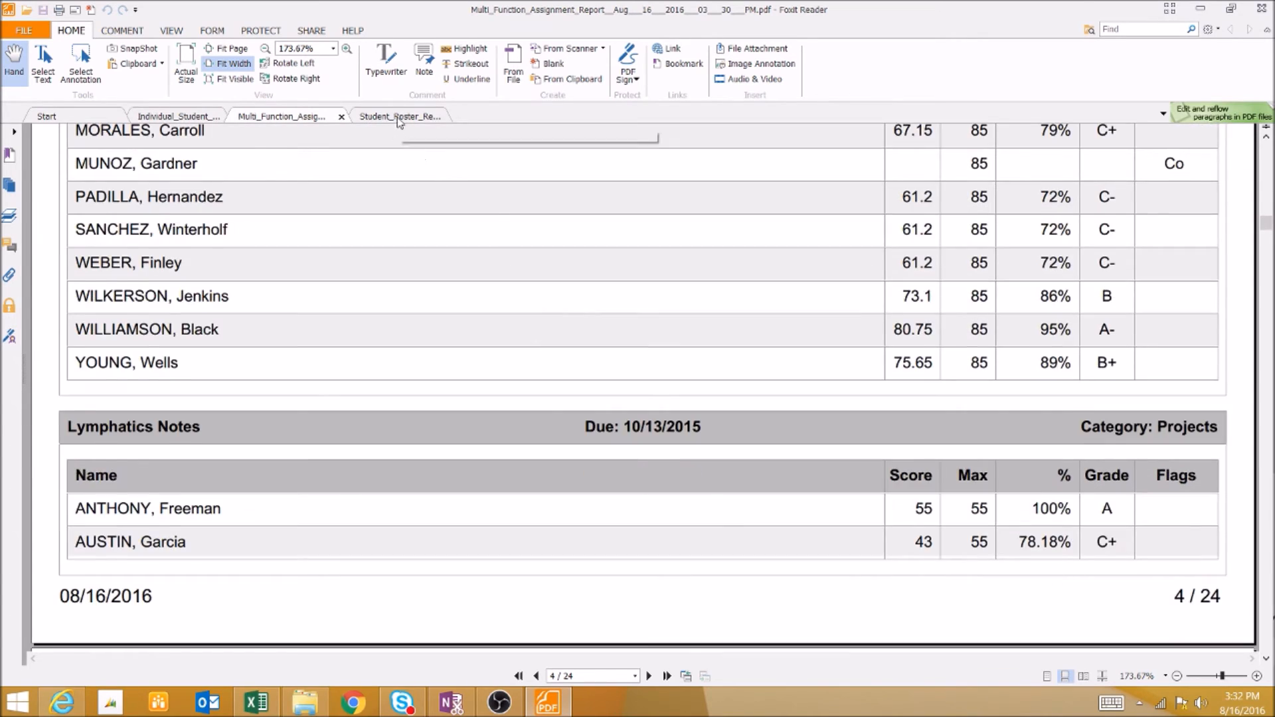
left_click(399, 115)
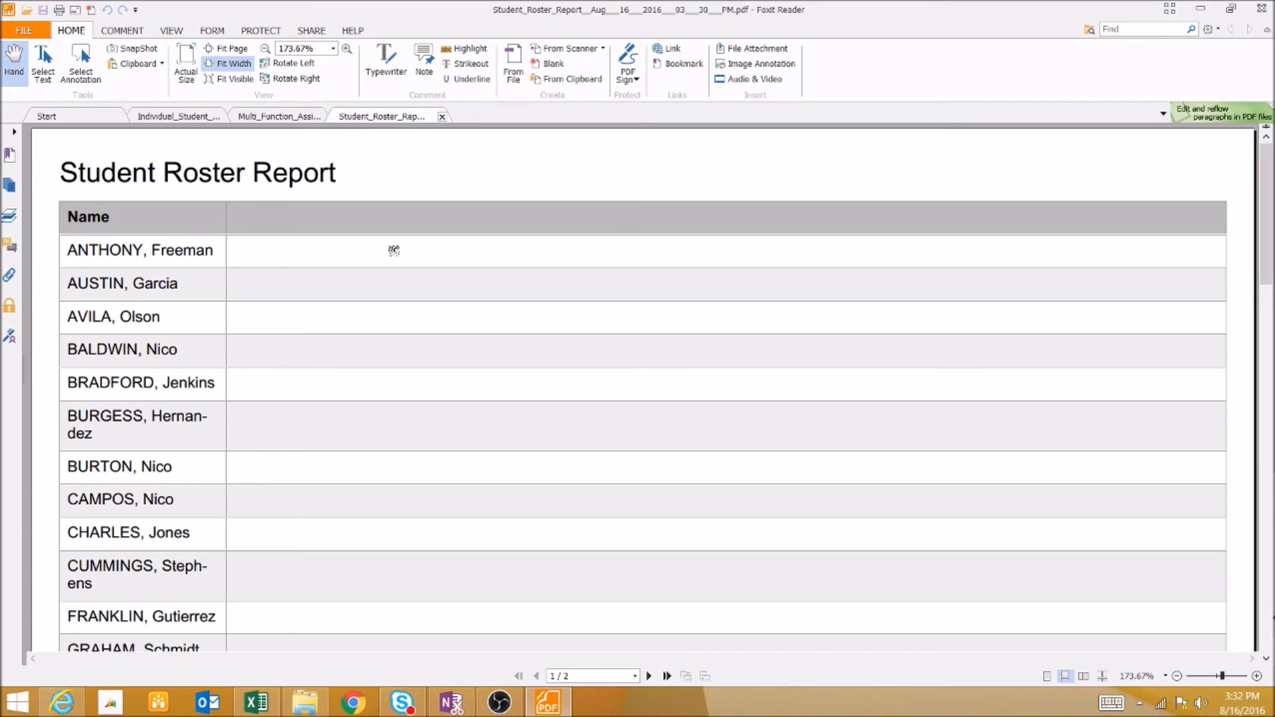
mouse_move(430, 278)
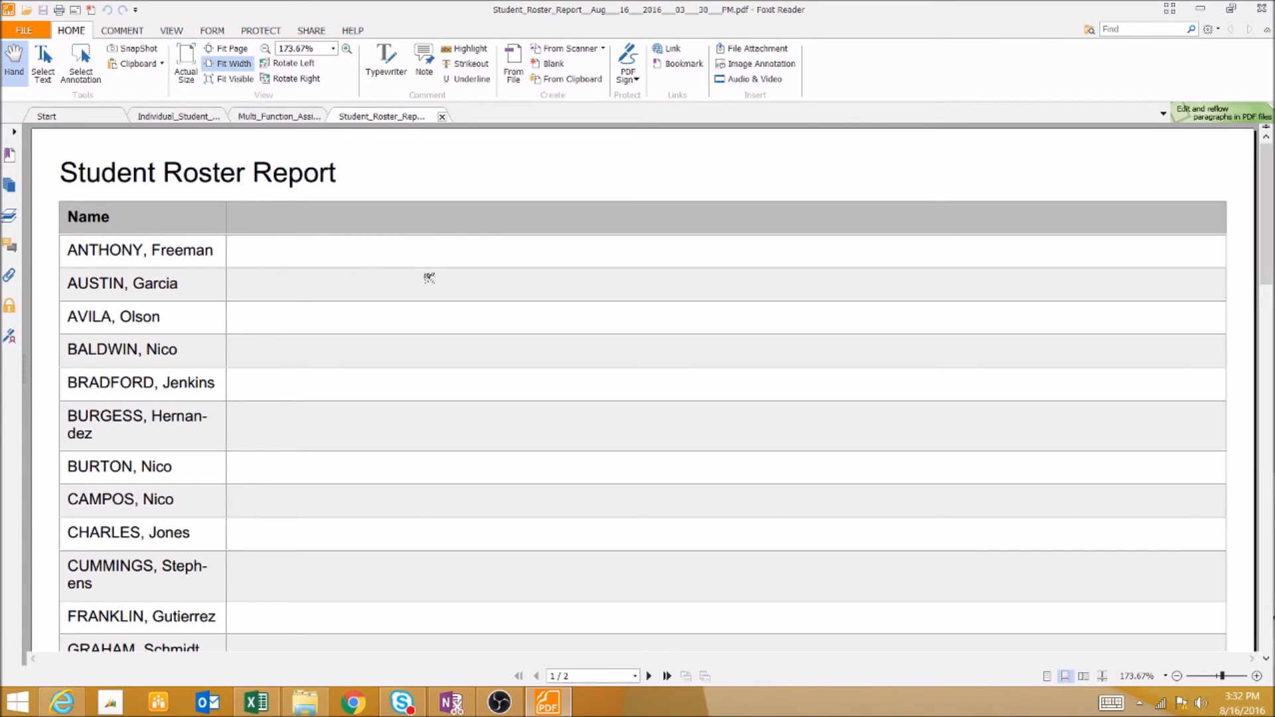